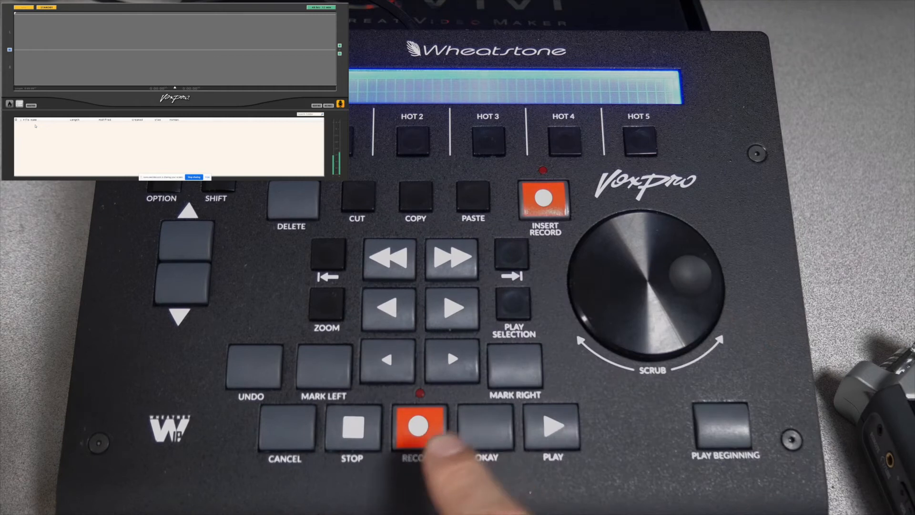
- Start recording the legal ID clip so its waveform draws across the track
left_click(418, 426)
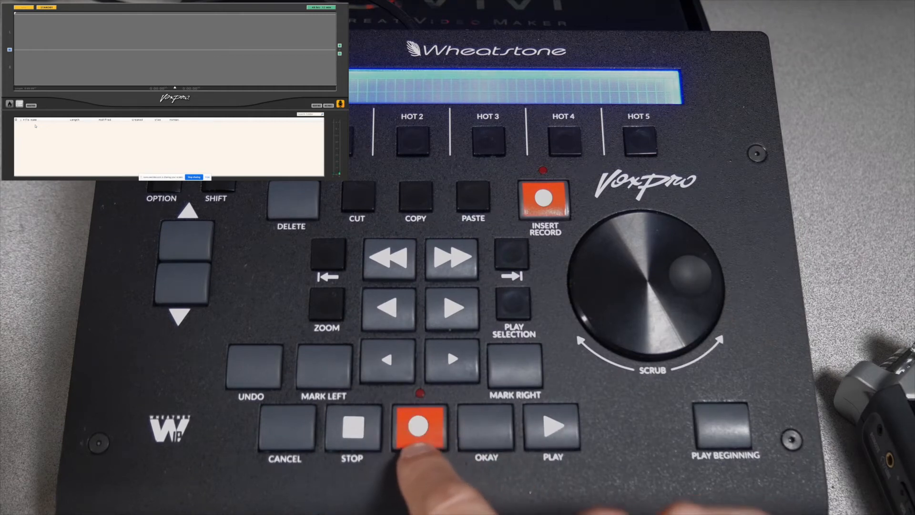
left_click(418, 427)
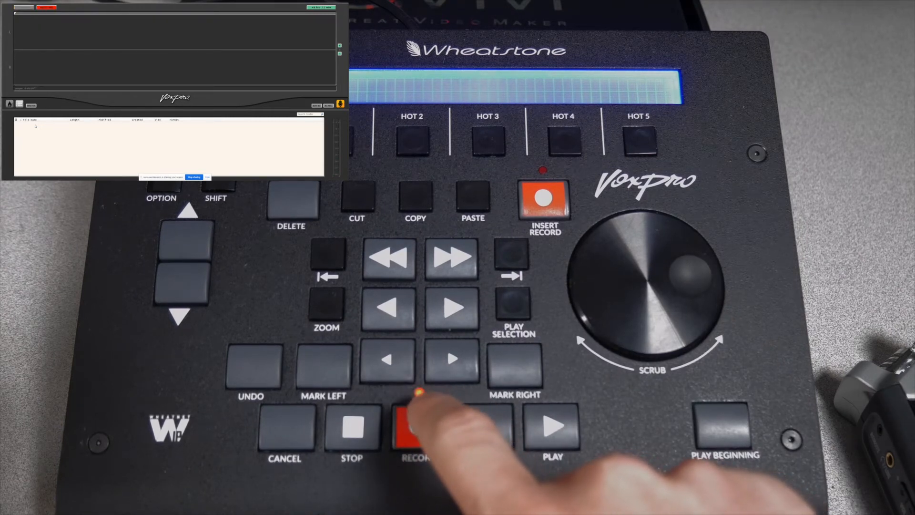
left_click(417, 426)
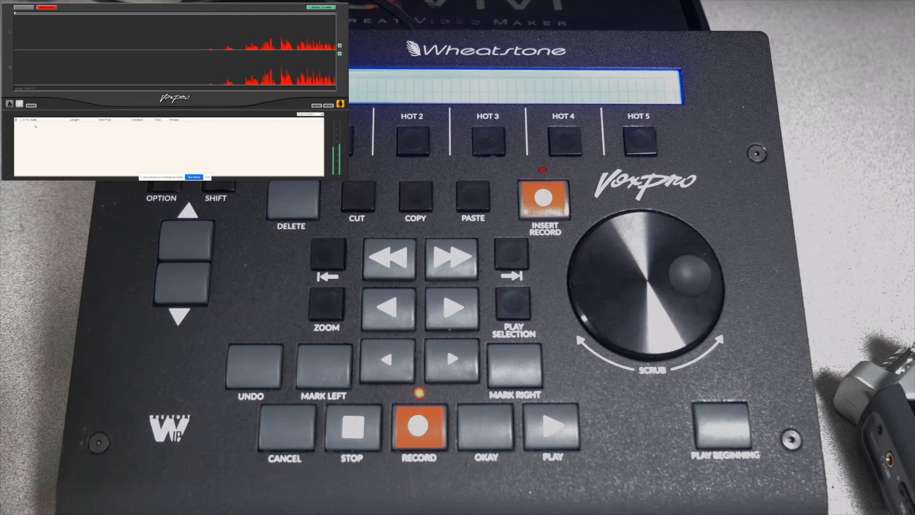
left_click(417, 425)
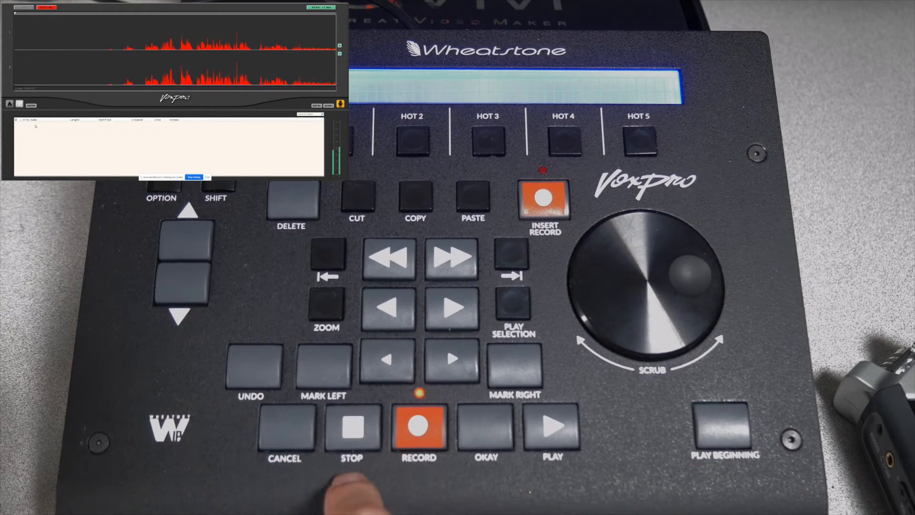
- Stop the recording so the new clip is saved to the file list
left_click(352, 426)
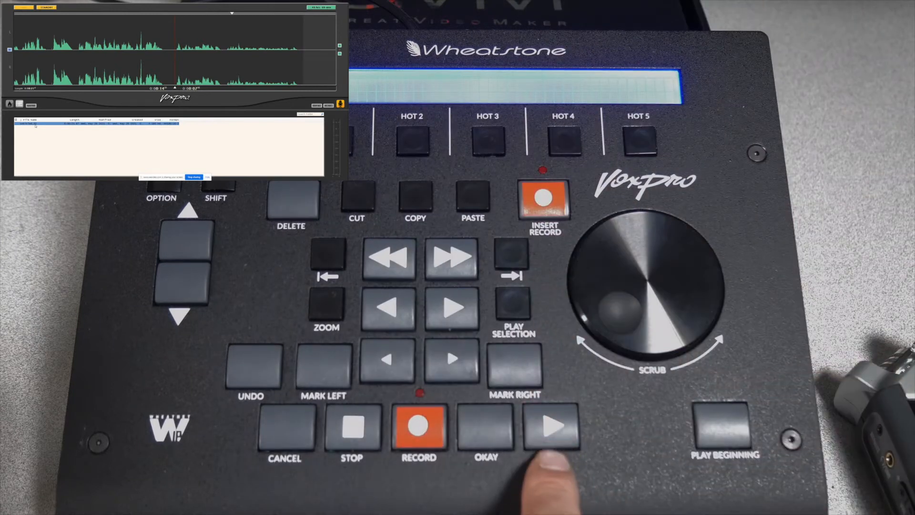
left_click(552, 426)
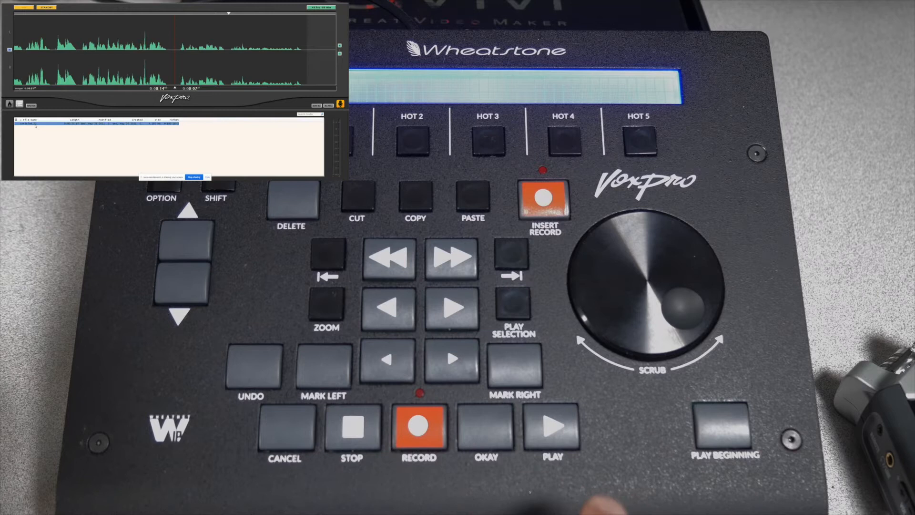
left_click(724, 429)
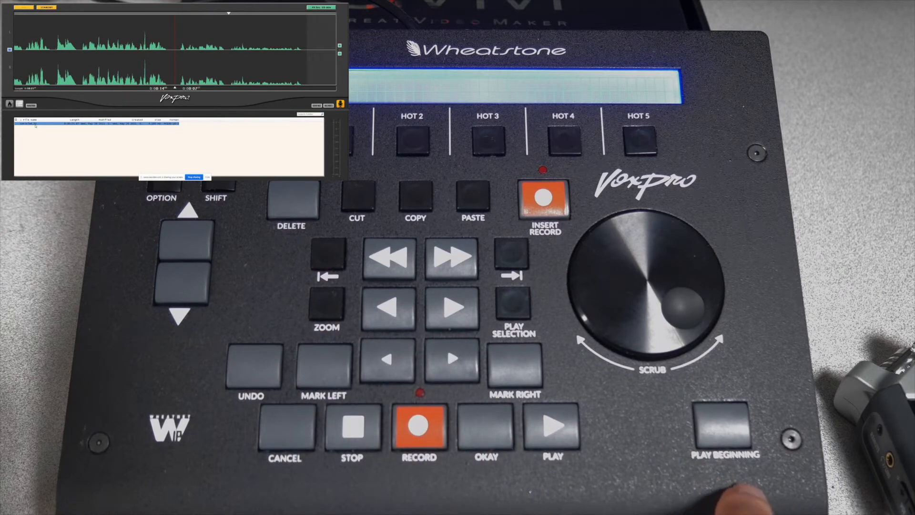
- Jump to the start of the recorded clip and play it from the top
left_click(552, 425)
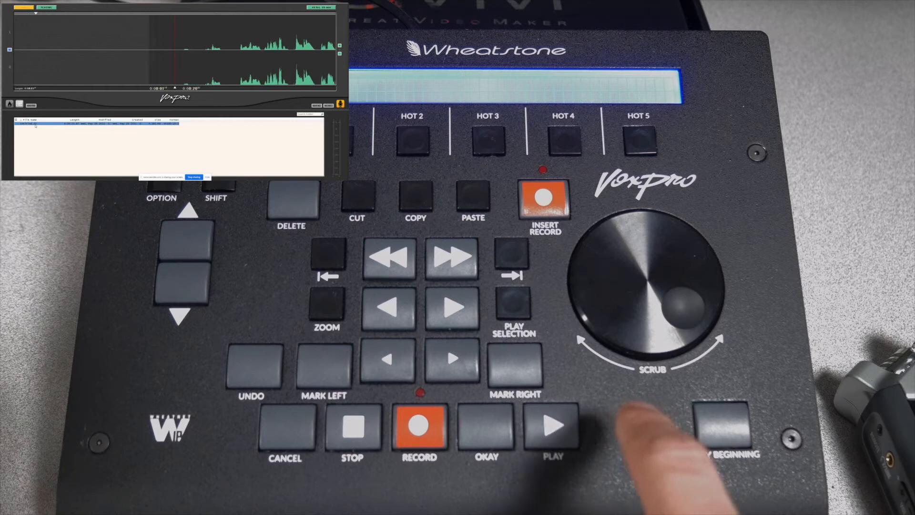
left_click(552, 425)
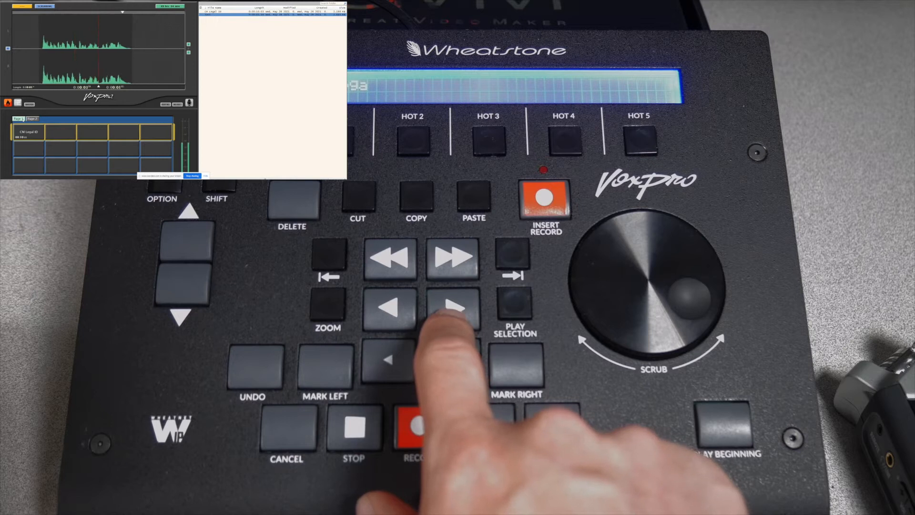
left_click(454, 308)
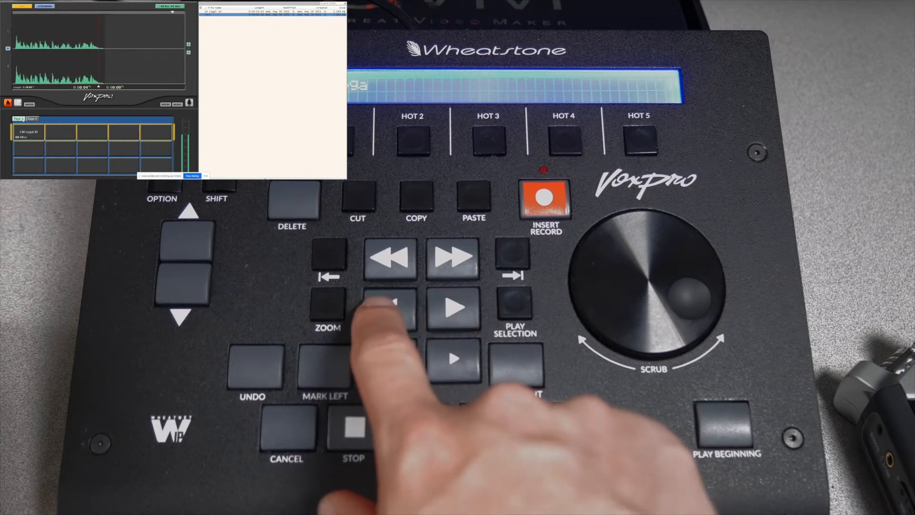
left_click(420, 426)
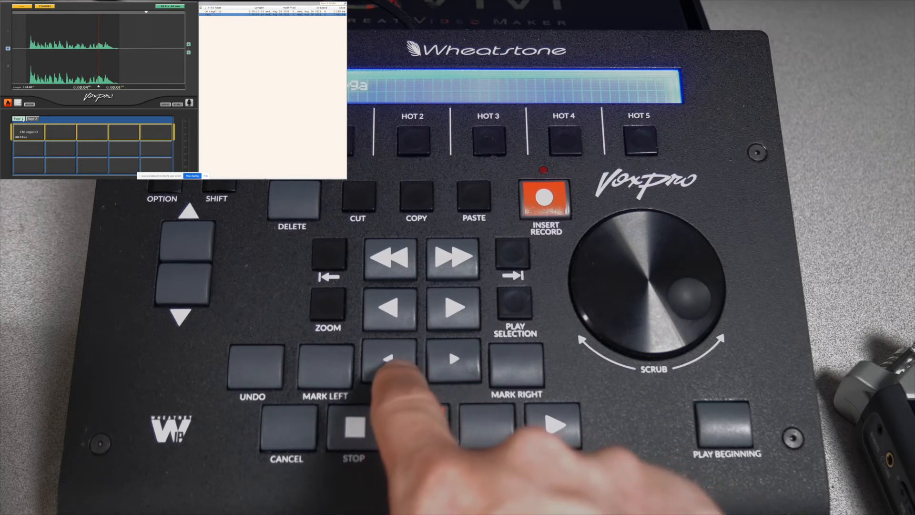
left_click(420, 426)
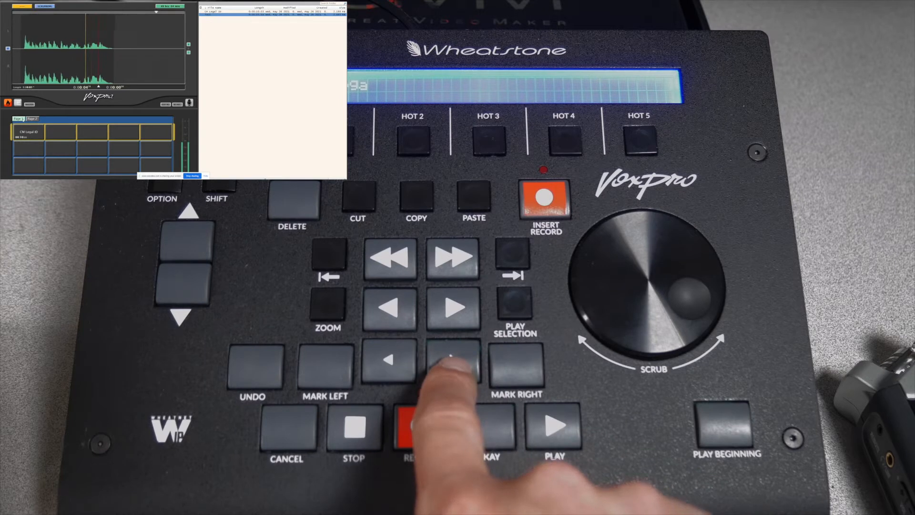
left_click(421, 426)
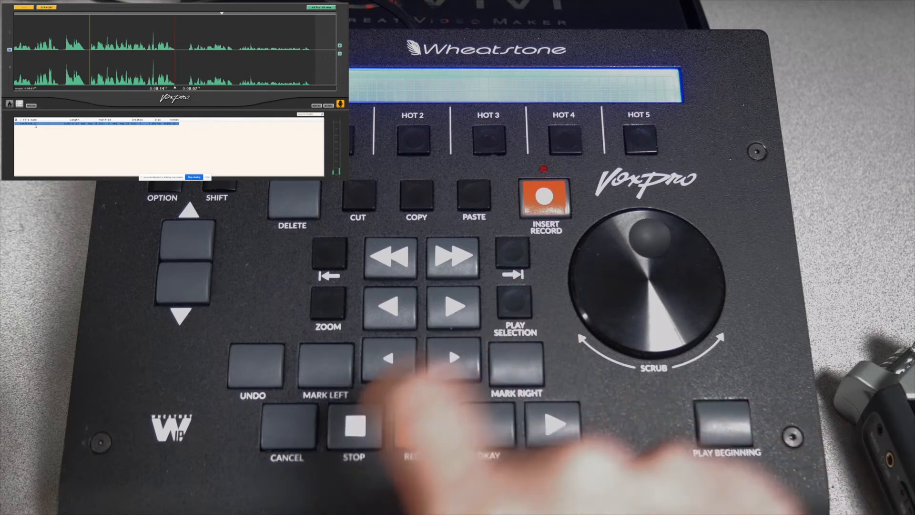
- Set the left mark at the start of the middle section of audio
left_click(420, 425)
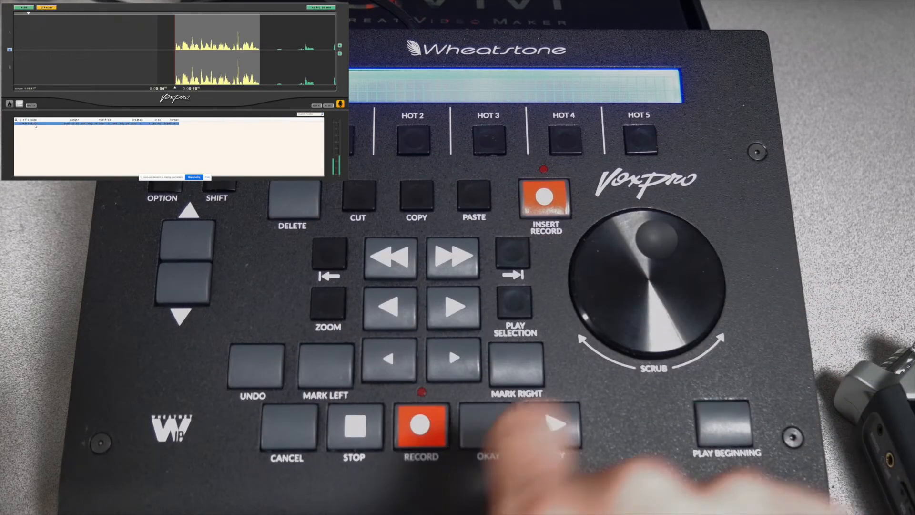
- Cut the marked section and paste it at an earlier position in the clip
left_click(553, 426)
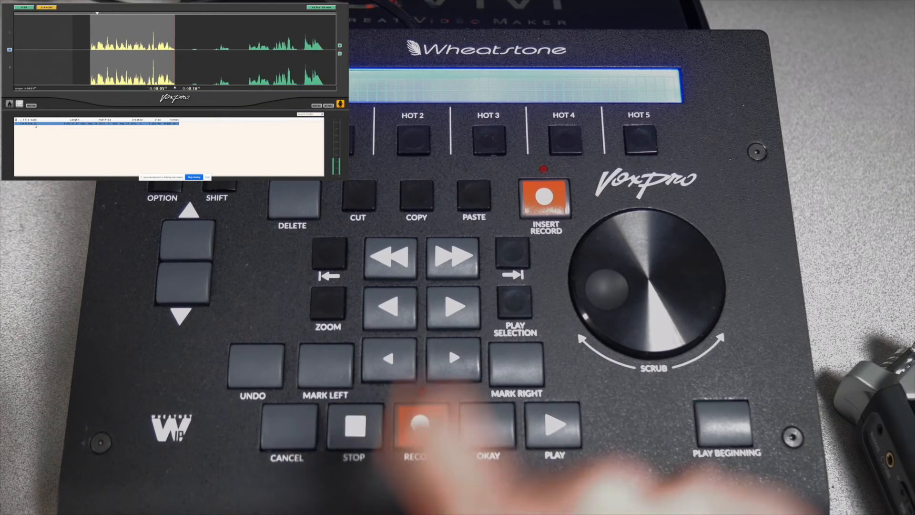
left_click(420, 426)
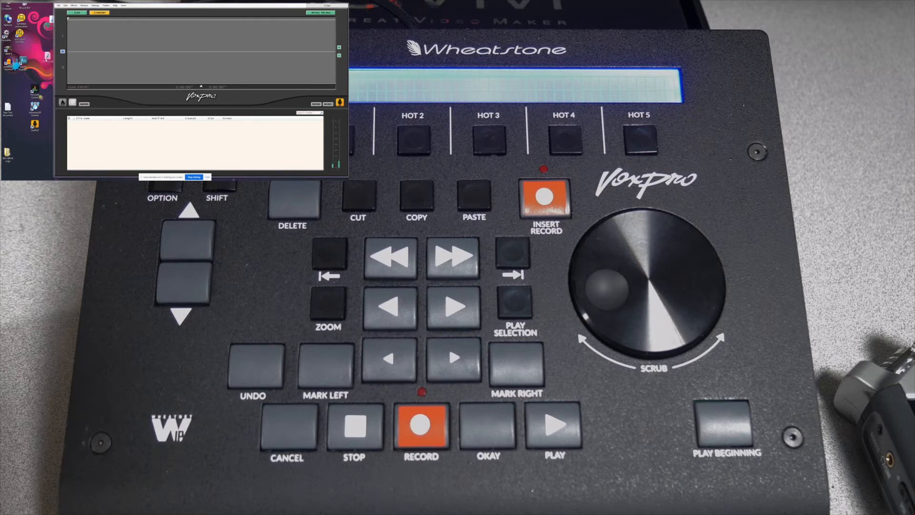
- Import the second audio file into the VoxPro file list
left_click(422, 425)
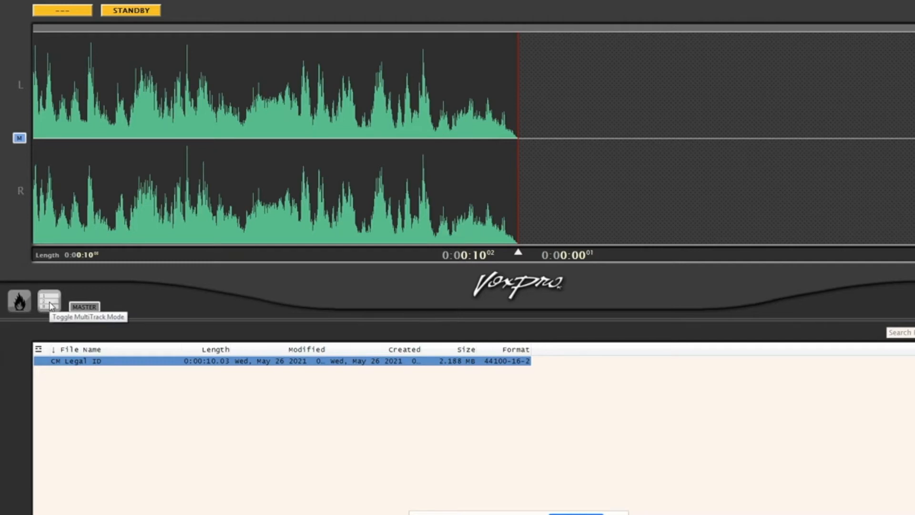
- Switch the CM Legal ID waveform to multitrack view and show the hotkeys panel
left_click(49, 300)
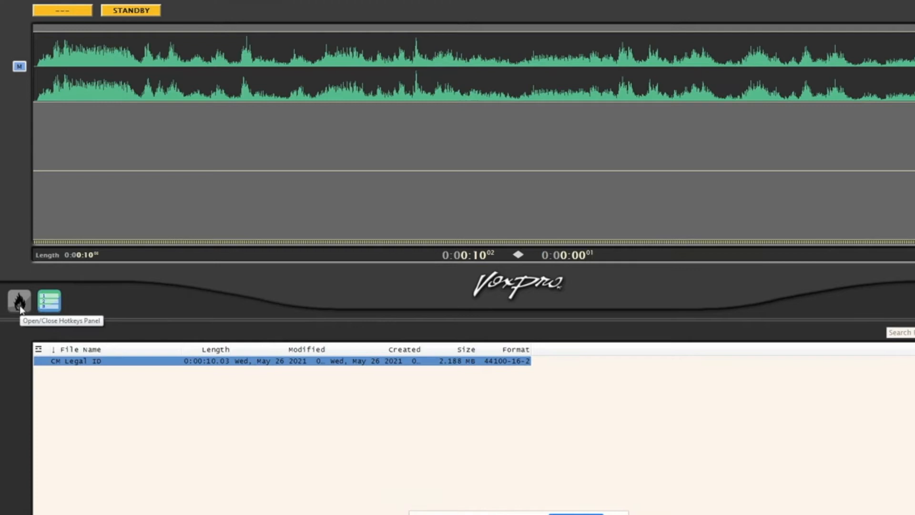
left_click(19, 301)
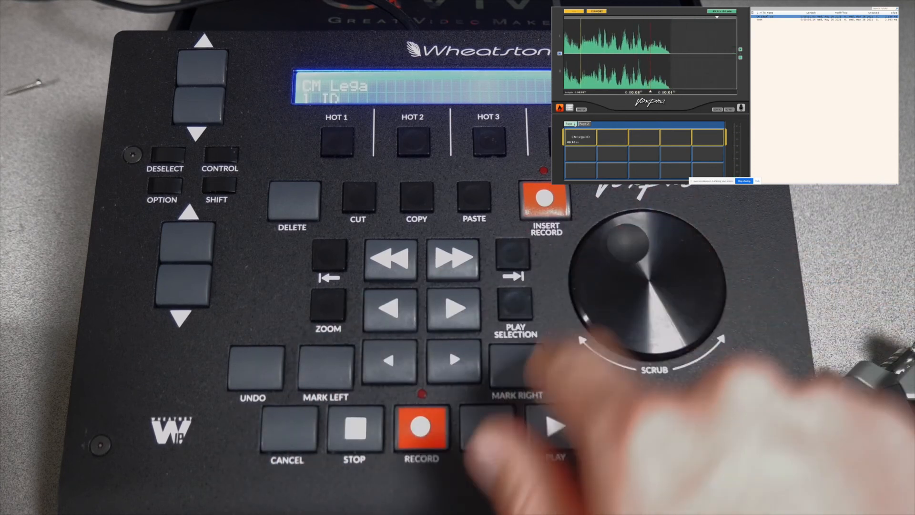
- Play the CM Legal ID clip from its Hot 1 hotkey
left_click(420, 429)
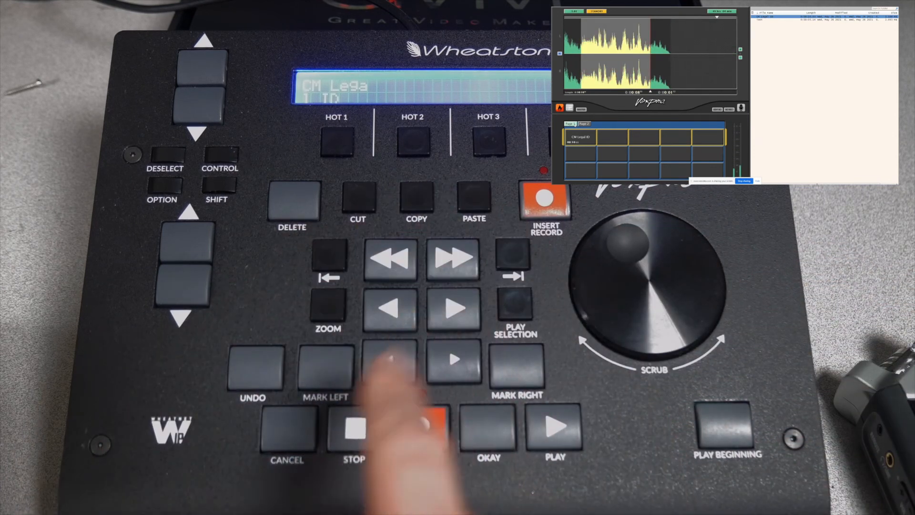
left_click(419, 425)
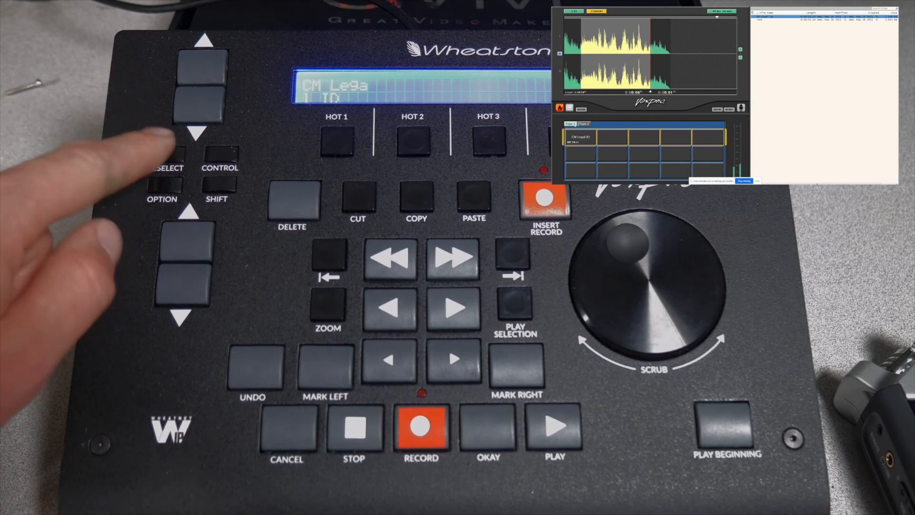